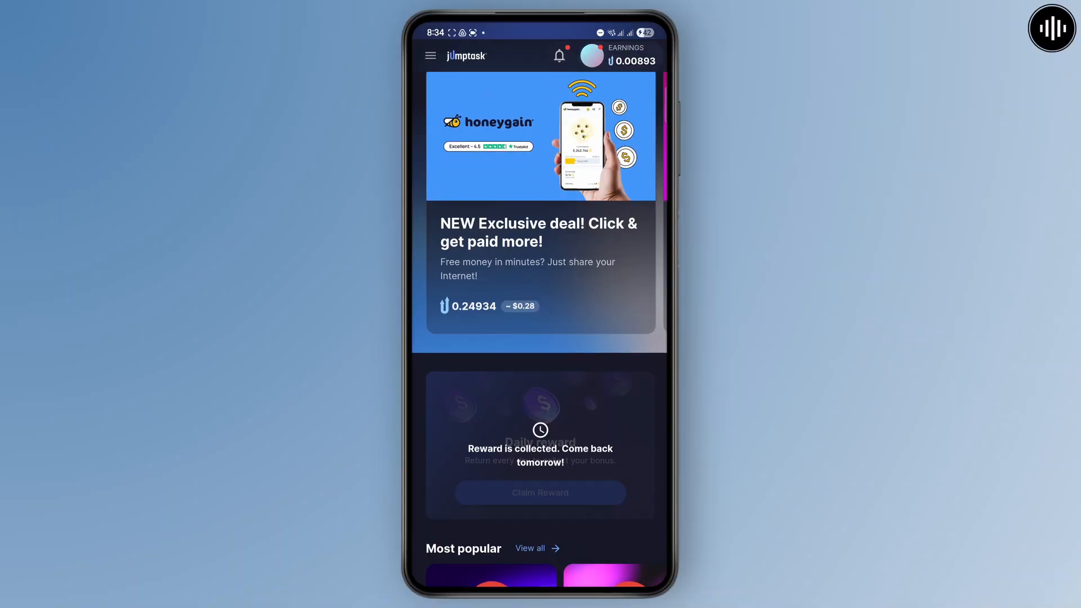
- Open the account profile from the avatar and reach the My Wallet entry
click(591, 56)
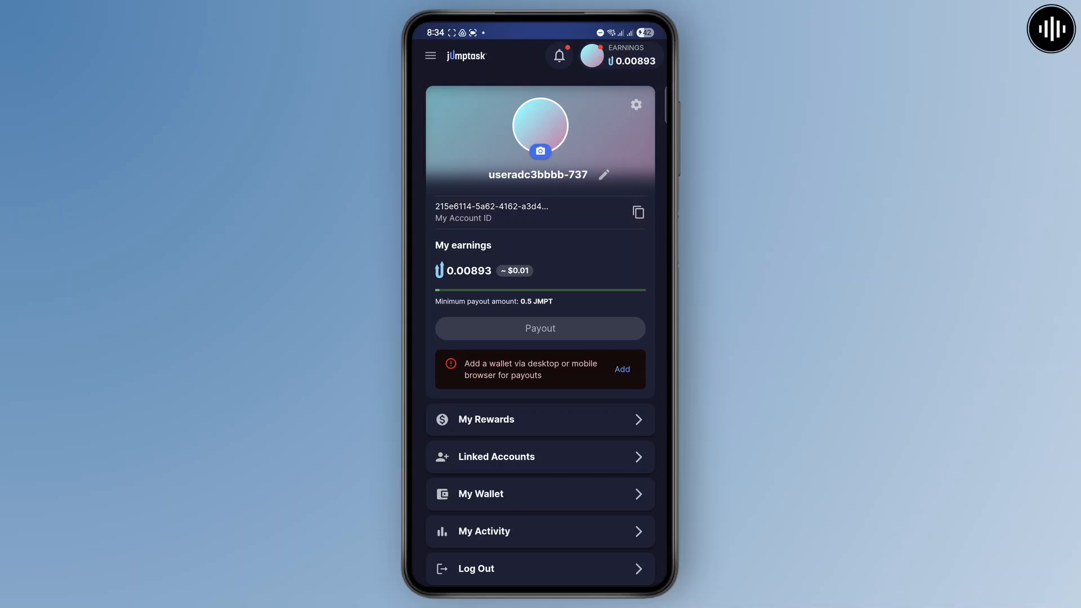
scroll(down, 3)
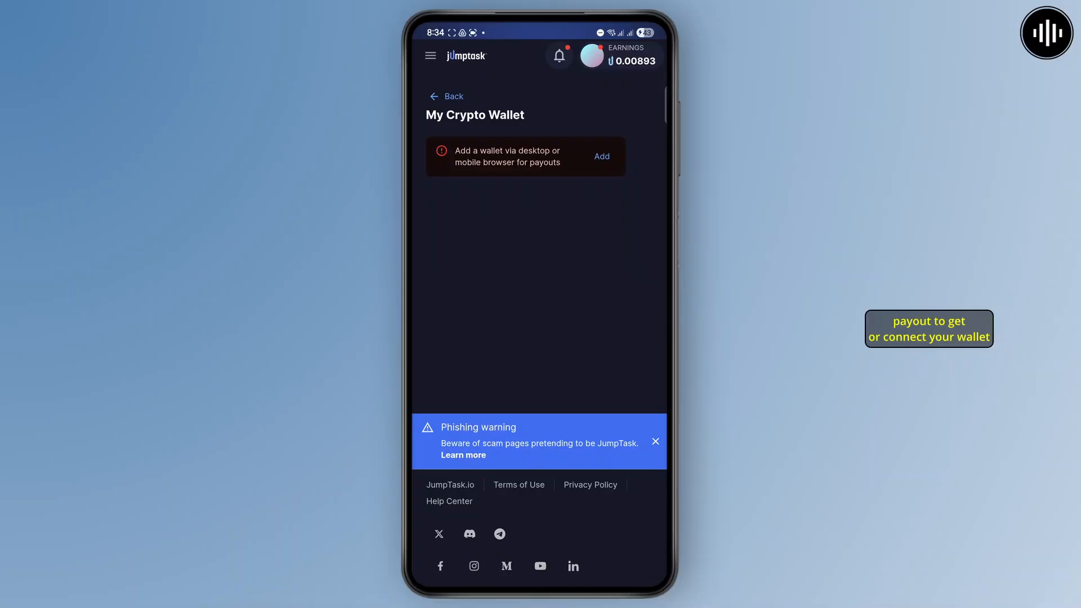
- Use Add on the wallet notice to load My Crypto Wallet in the mobile browser
click(600, 156)
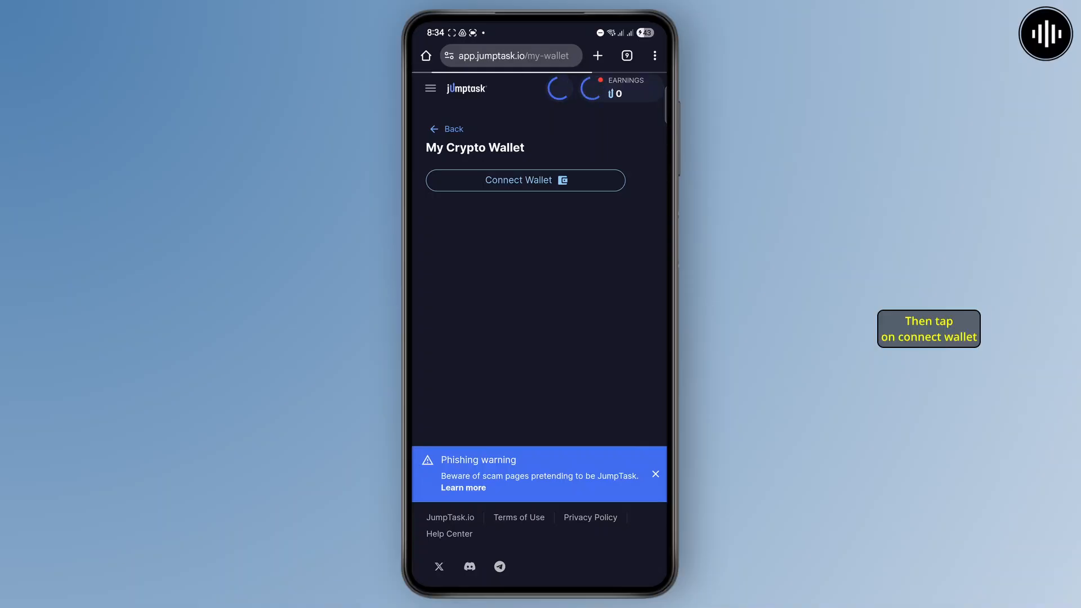
- Start Connect Wallet, continue with an existing wallet and show All Wallets
click(524, 180)
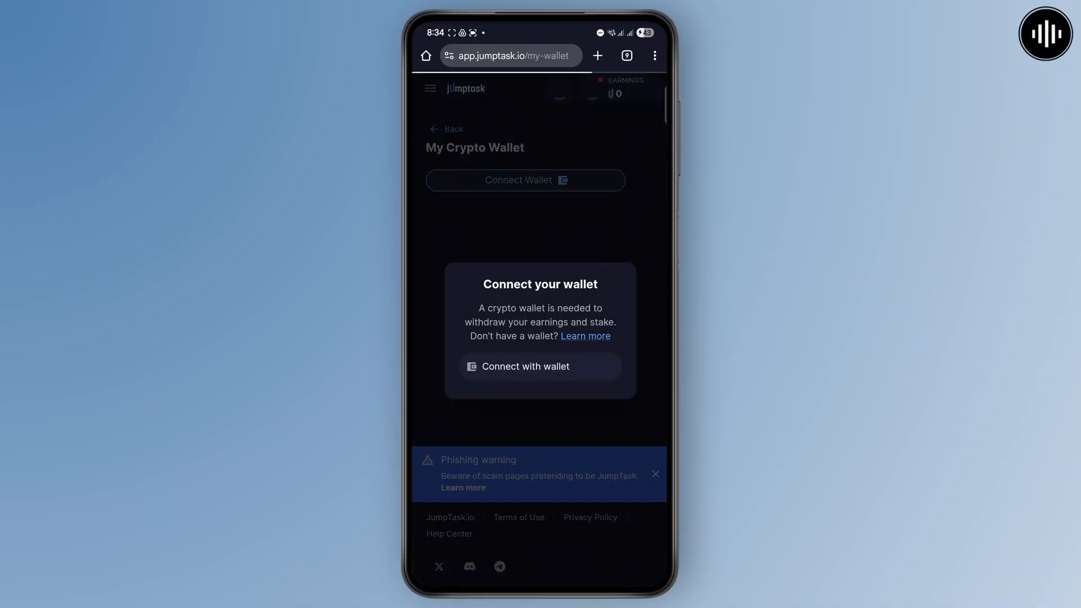
click(524, 366)
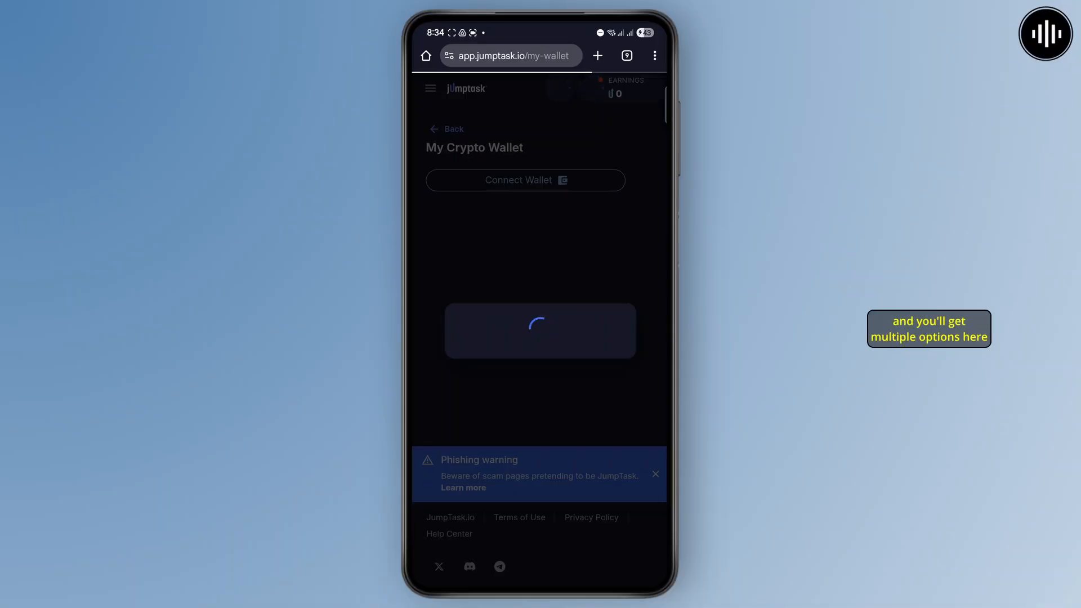
click(525, 180)
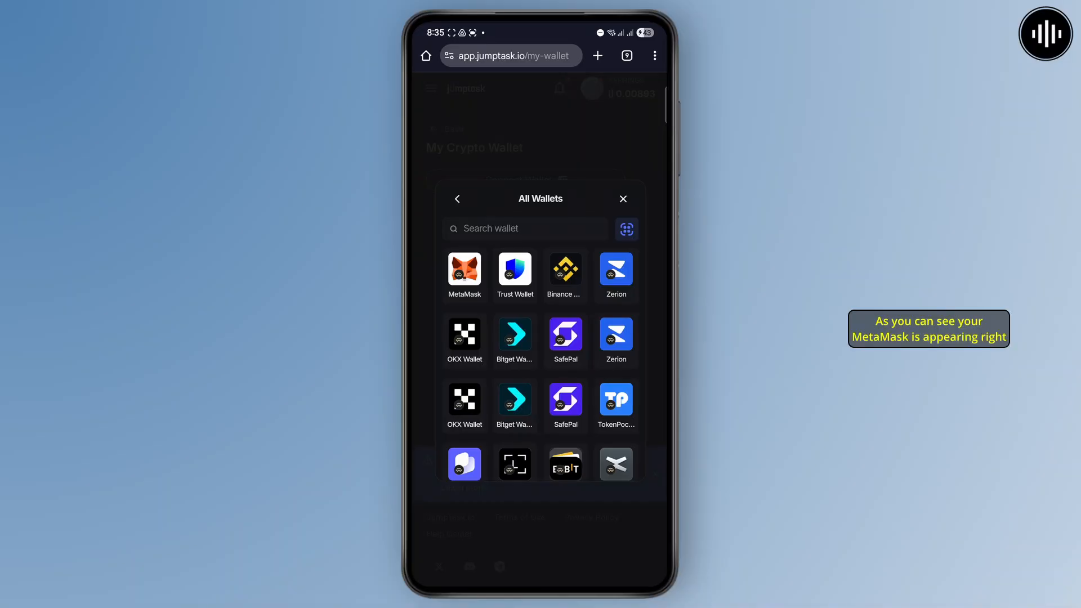
- Pick MetaMask from All Wallets, copy its connection link and dismiss the prompt
click(464, 271)
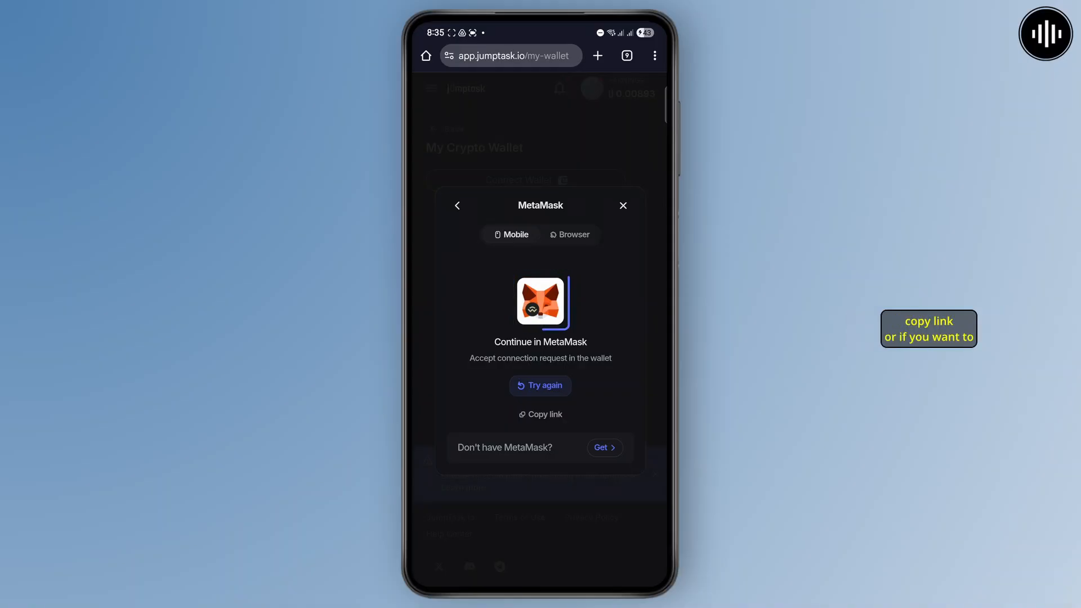
click(570, 235)
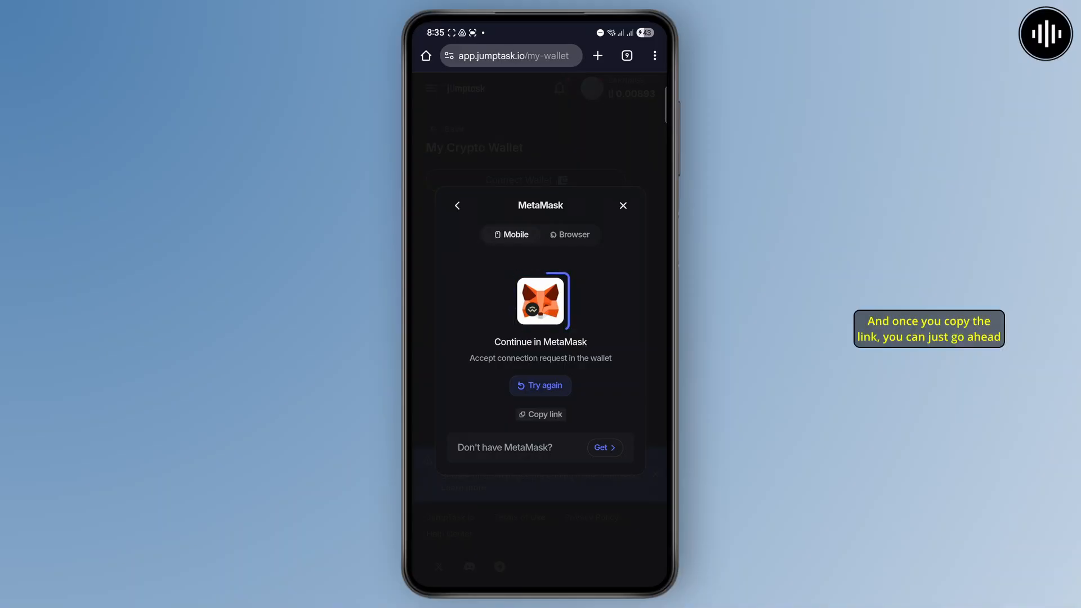
click(622, 205)
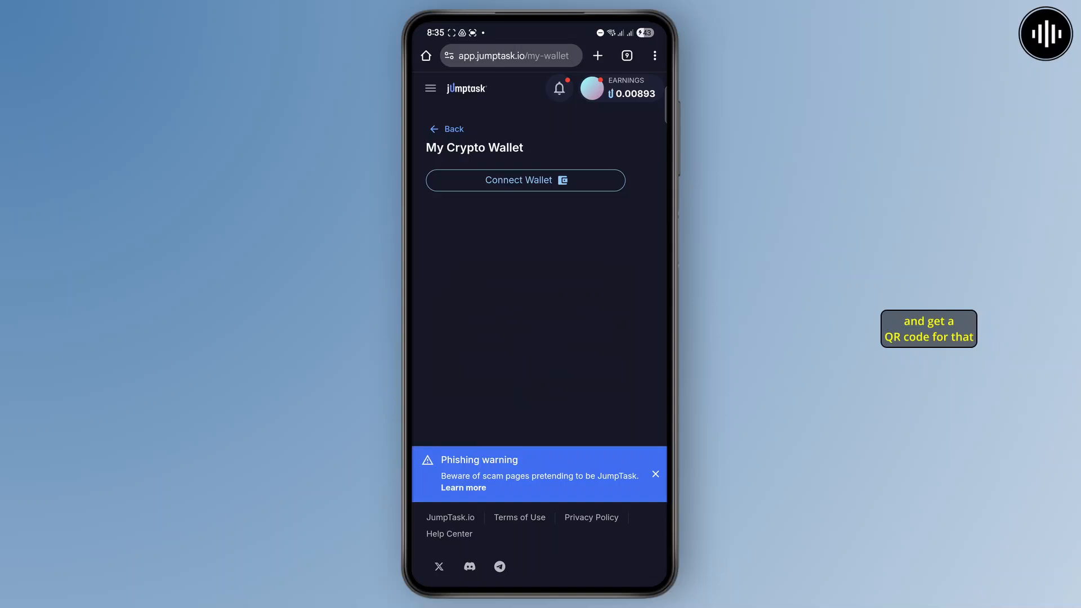
- Switch to the MetaMask app, begin Get started and agree to the Terms of Use
click(526, 180)
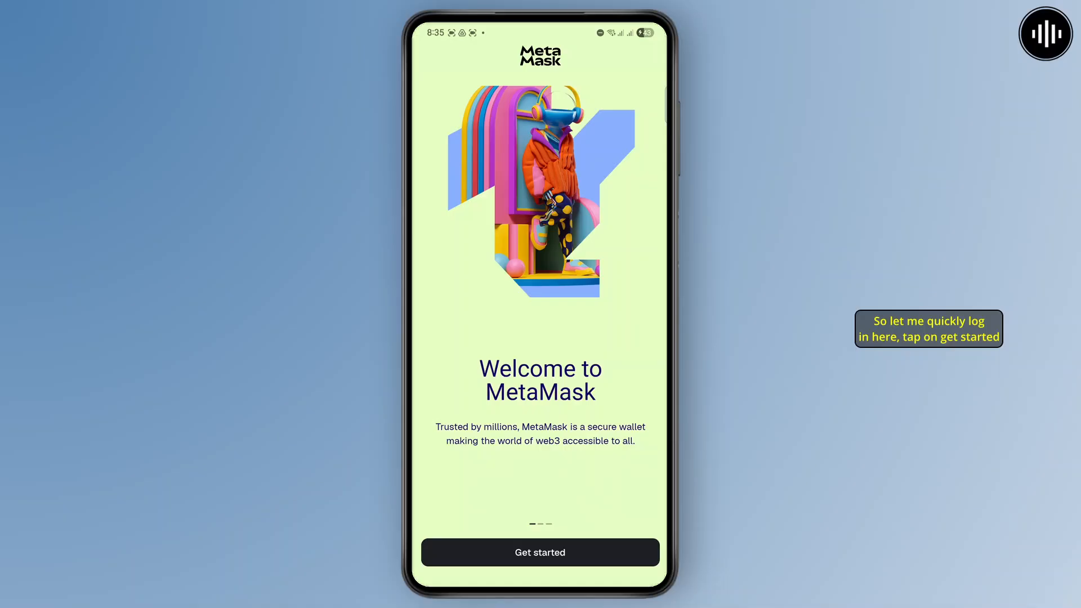
click(539, 552)
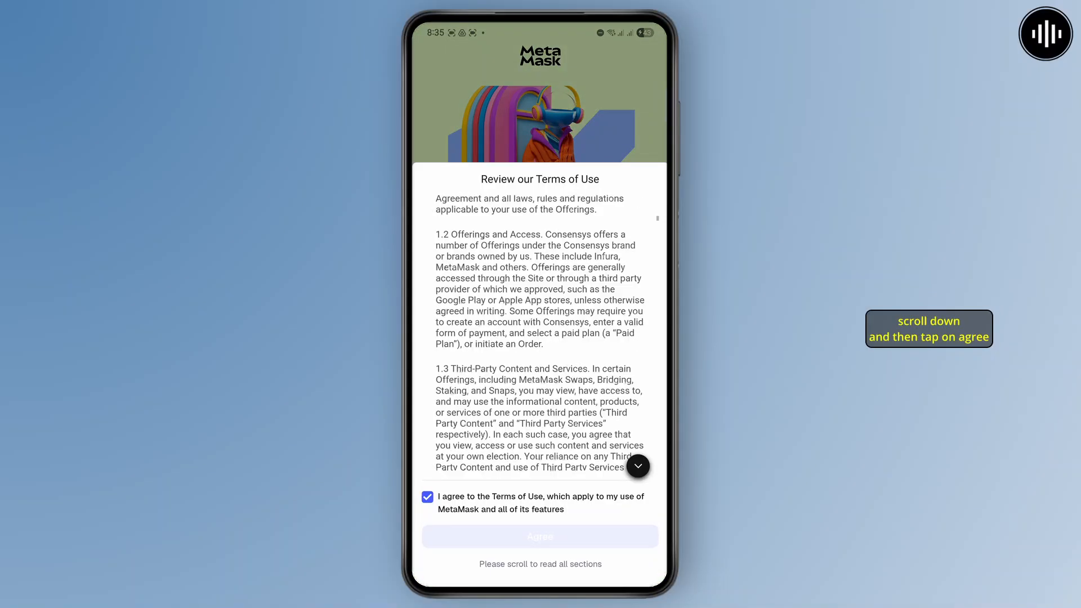
scroll(down, 3)
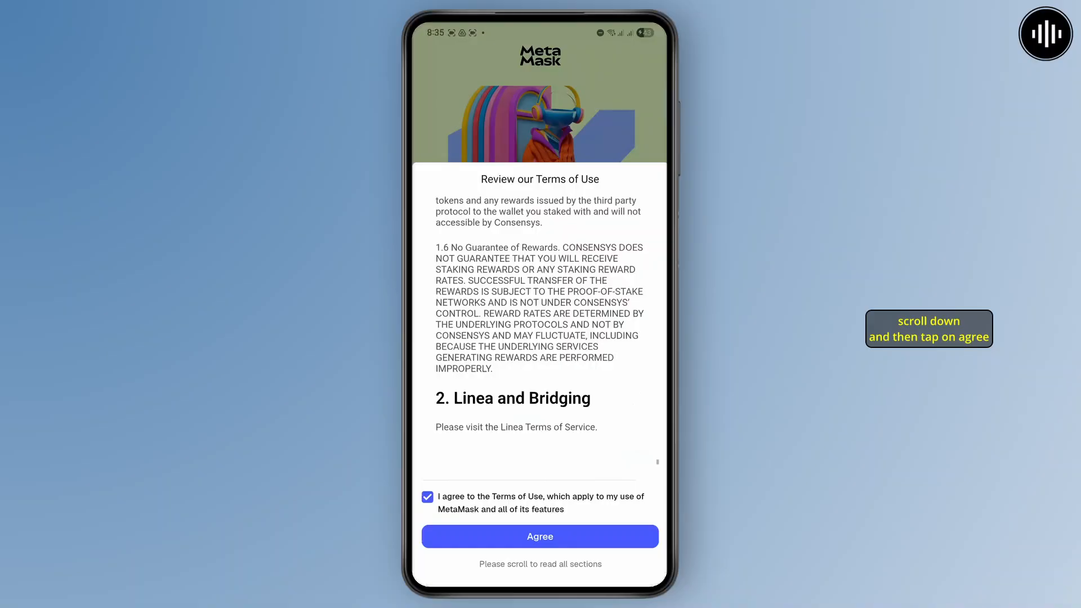
click(539, 536)
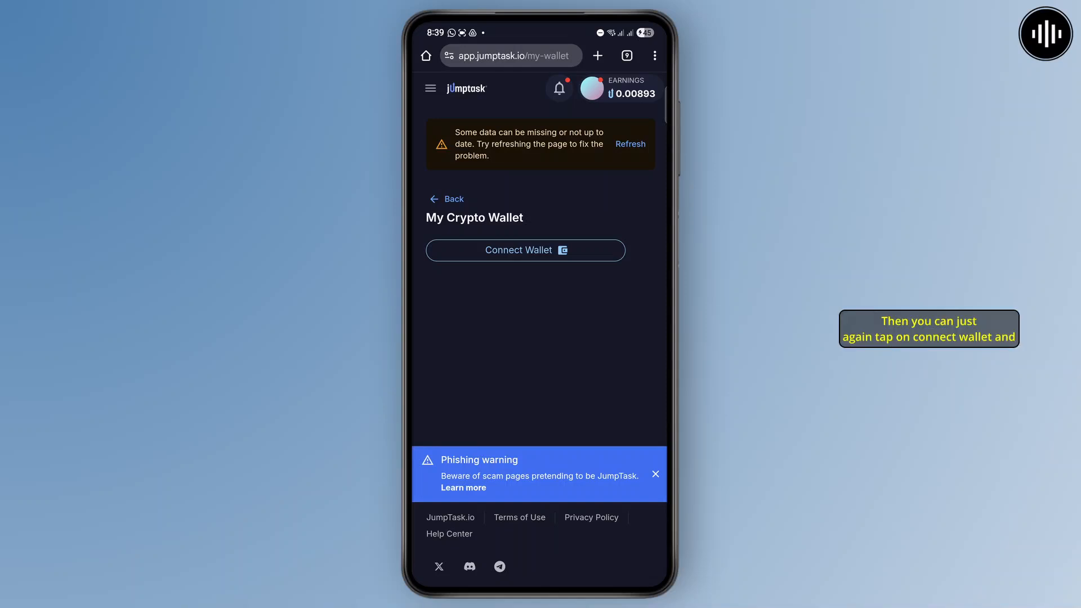
- Restart Connect Wallet and pick the wallet, landing on MetaMask's Account 1 home
click(525, 250)
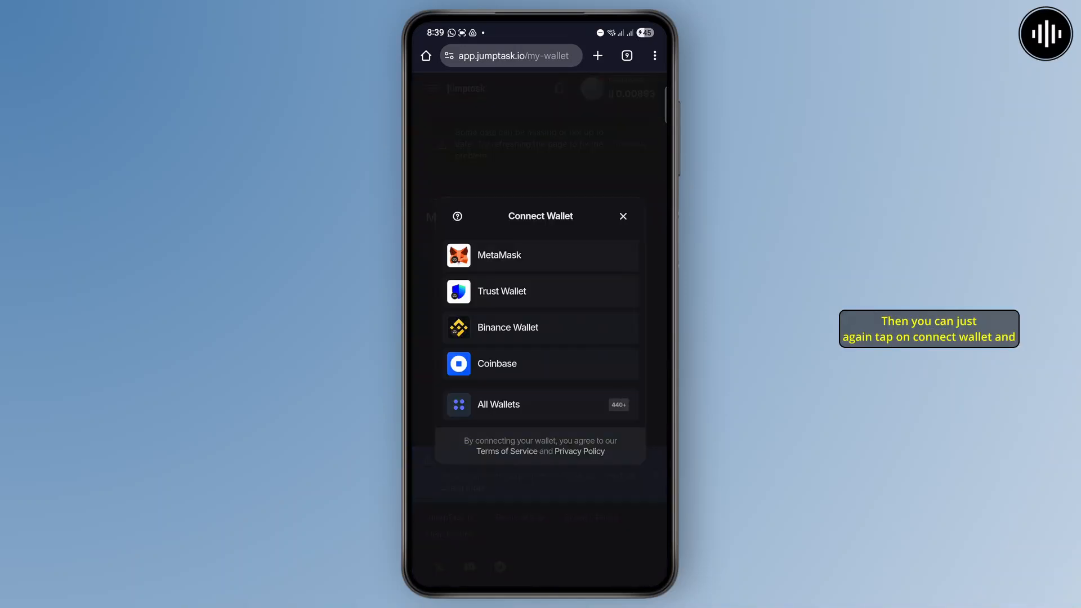
click(499, 254)
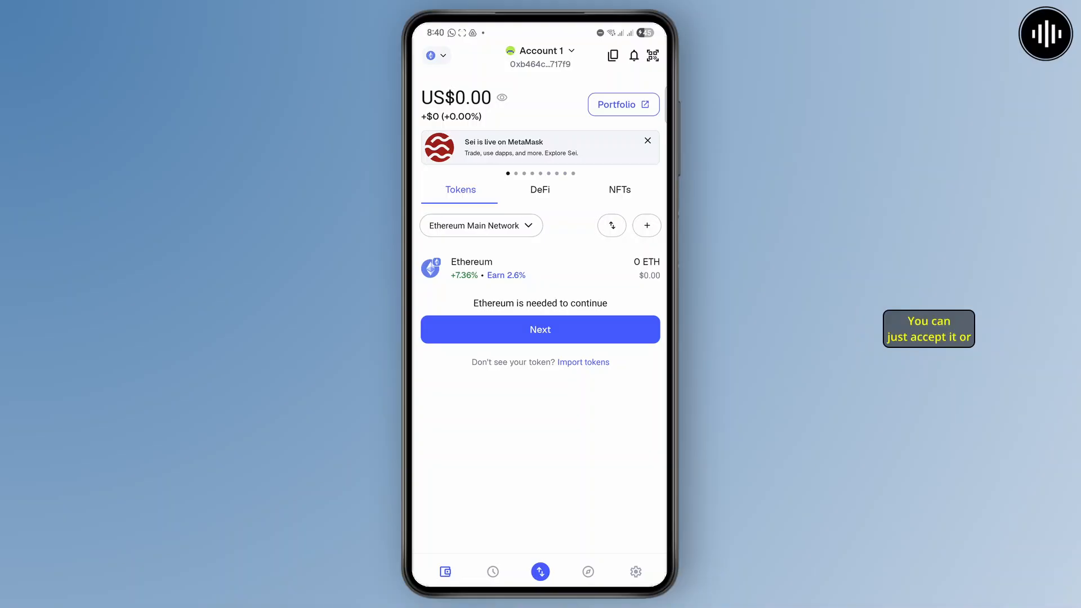
- Launch the MetaMask QR scanner, allowing camera access while using the app
click(653, 55)
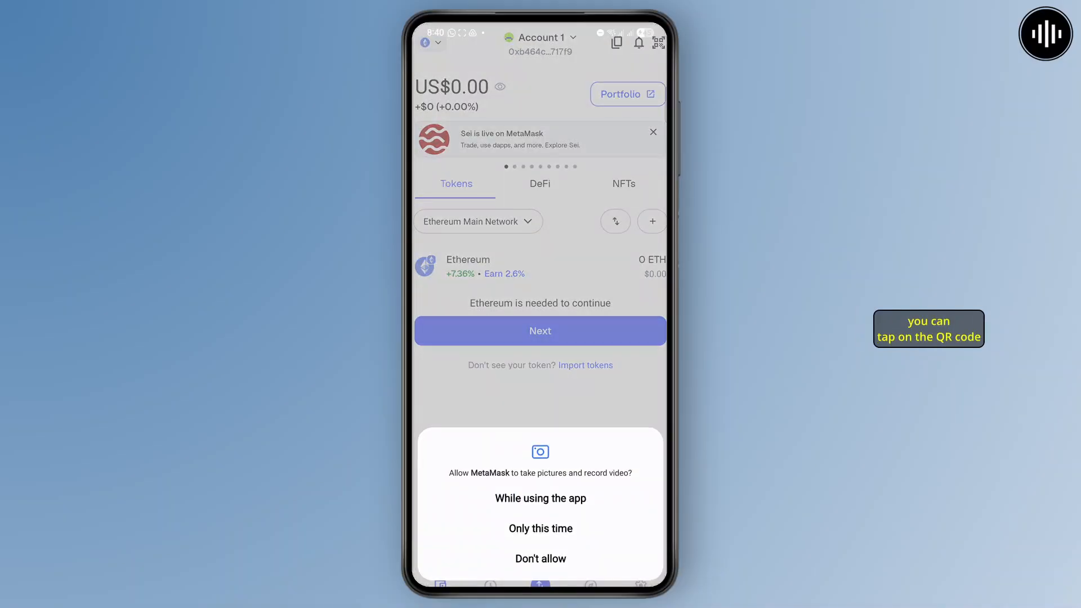
click(540, 498)
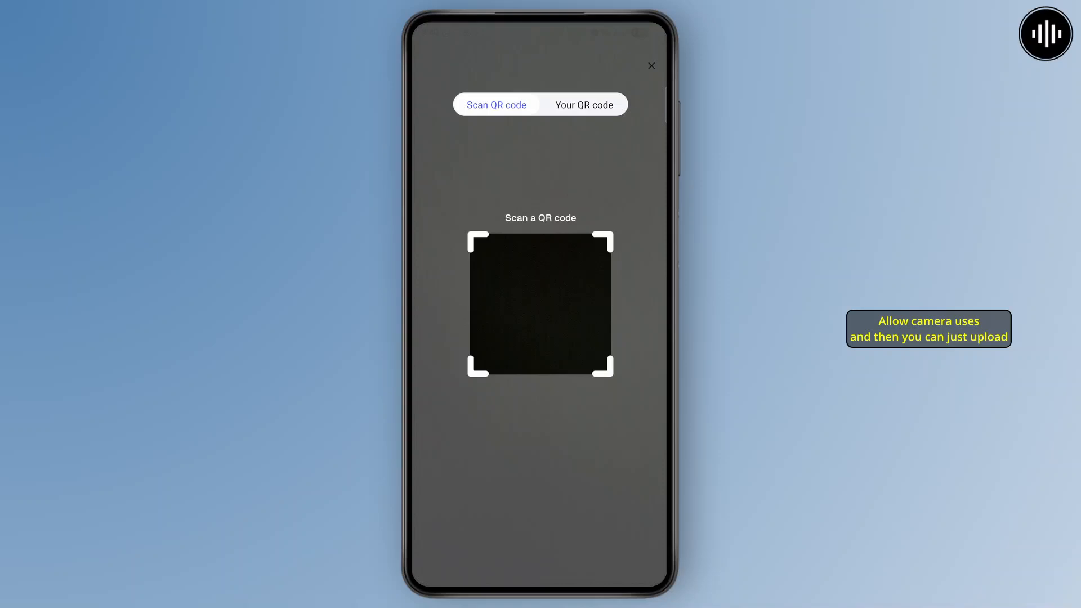